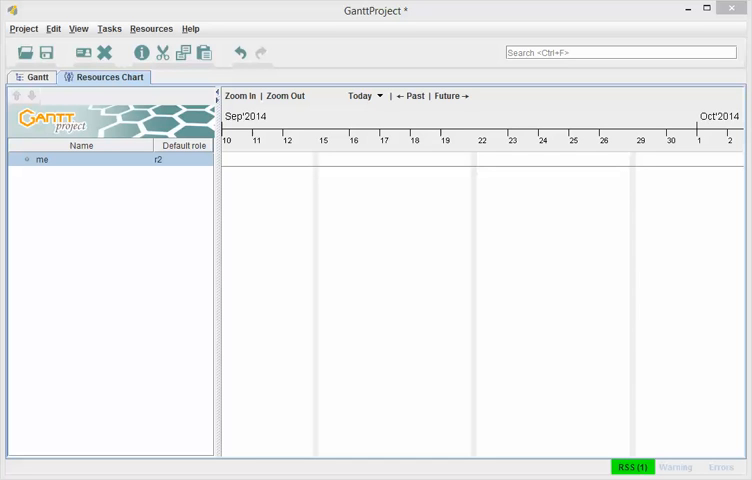
{"action": "mouse_move", "coordinate": [293, 296]}
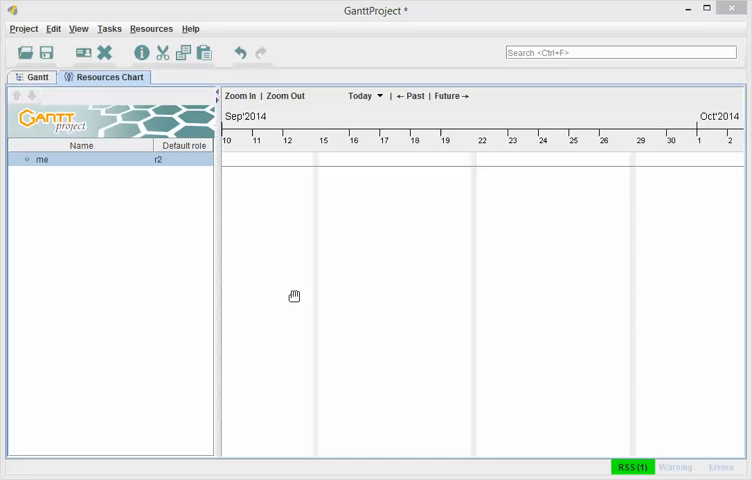
{"action": "mouse_move", "coordinate": [249, 264]}
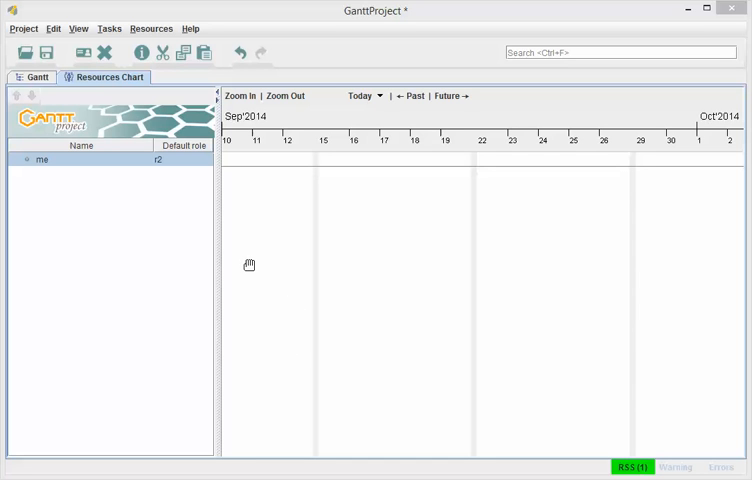
{"action": "mouse_move", "coordinate": [270, 280]}
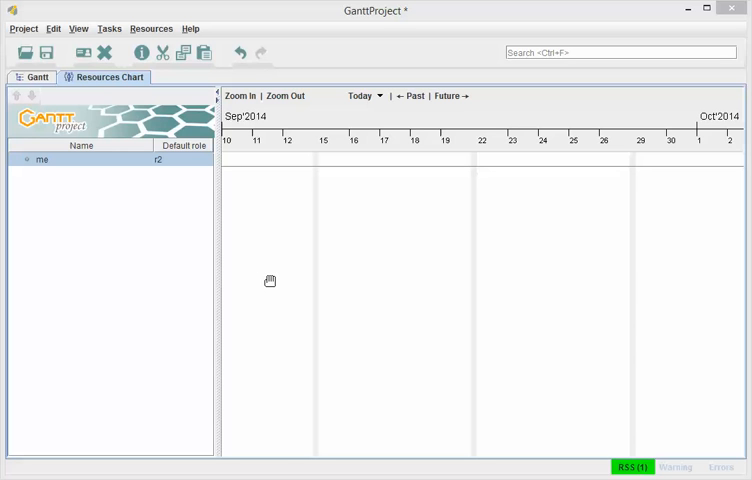
{"action": "mouse_move", "coordinate": [279, 263]}
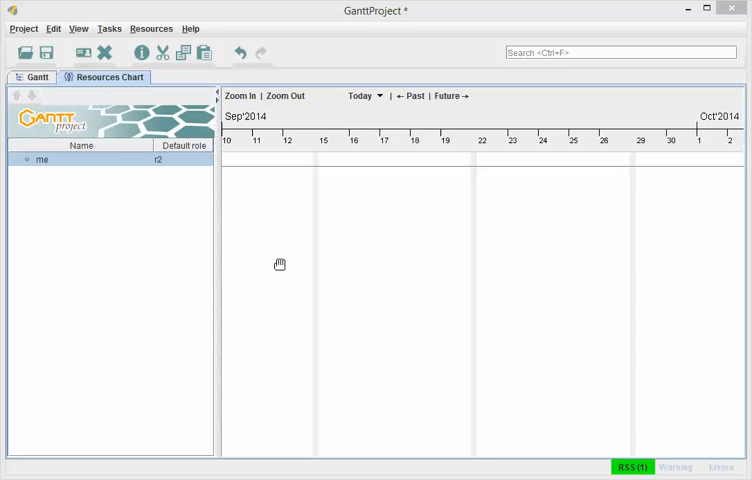
{"action": "mouse_move", "coordinate": [280, 254]}
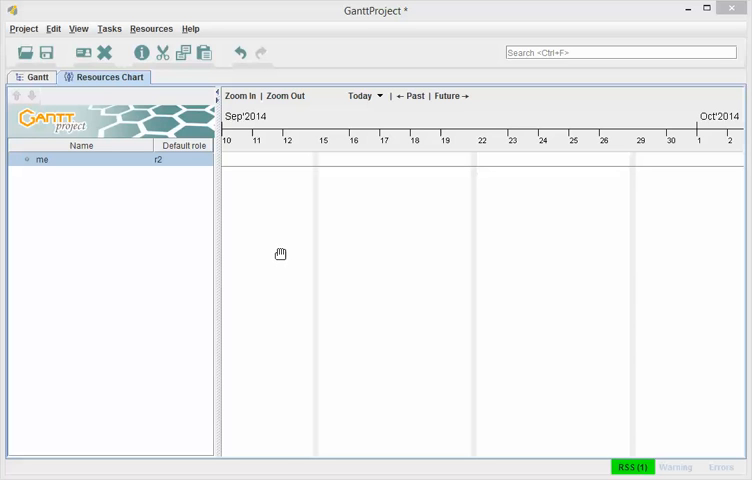
{"action": "mouse_move", "coordinate": [367, 137]}
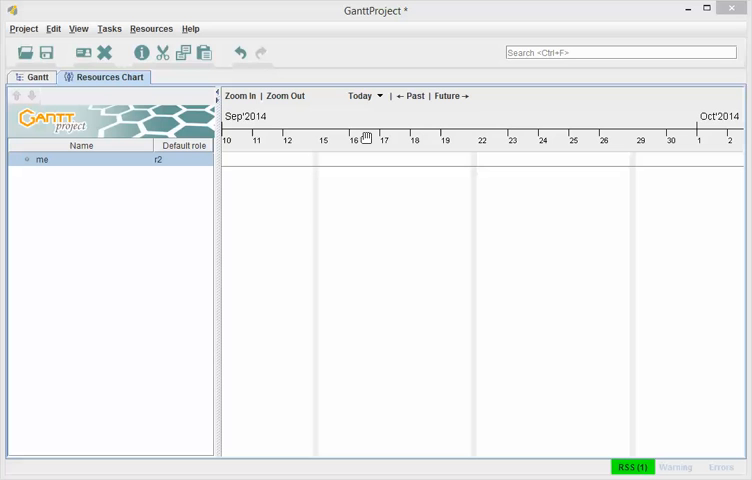
{"action": "mouse_move", "coordinate": [336, 174]}
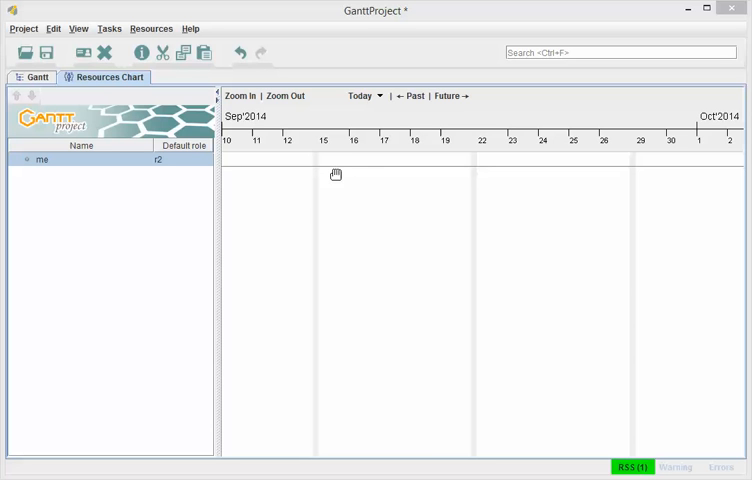
{"action": "mouse_move", "coordinate": [343, 215]}
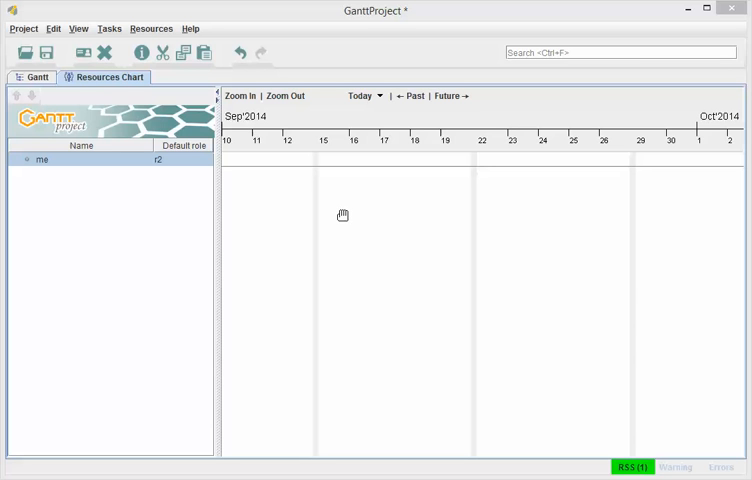
{"action": "mouse_move", "coordinate": [379, 257]}
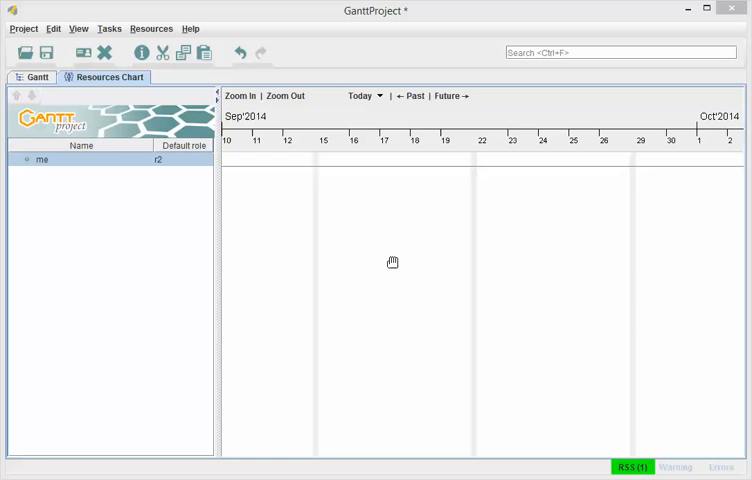
{"action": "mouse_move", "coordinate": [194, 103]}
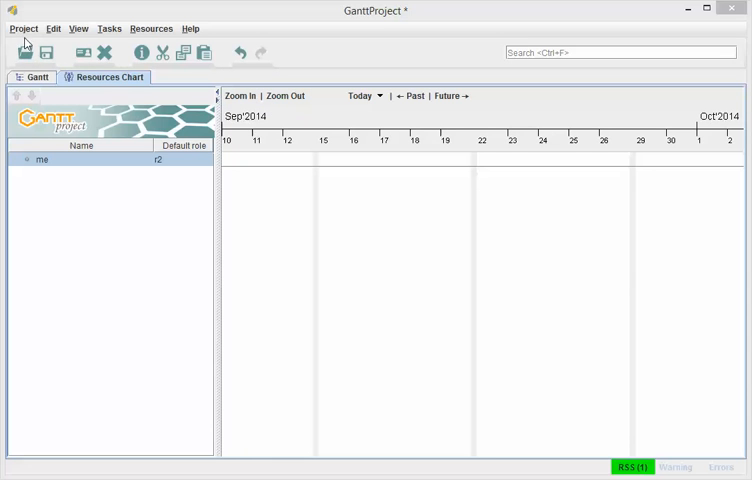
- Create a new project named Multi Roles with default role set and weekend settings
{"action": "left_click", "coordinate": [23, 28]}
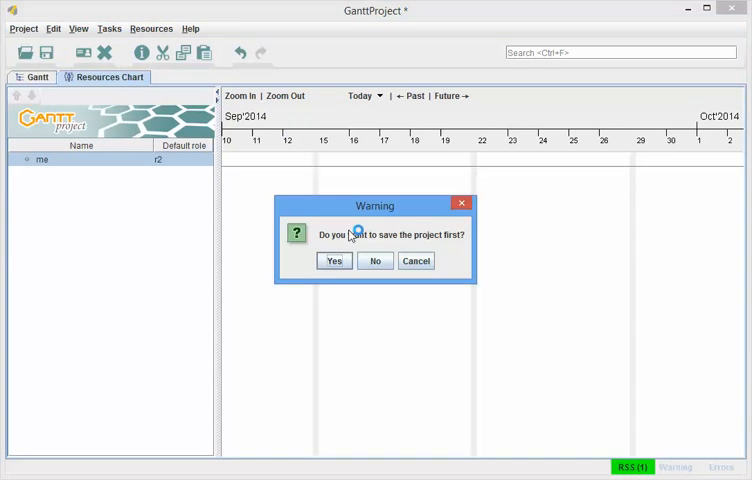
{"action": "left_click", "coordinate": [375, 260]}
{"action": "type", "text": "Multi Role"}
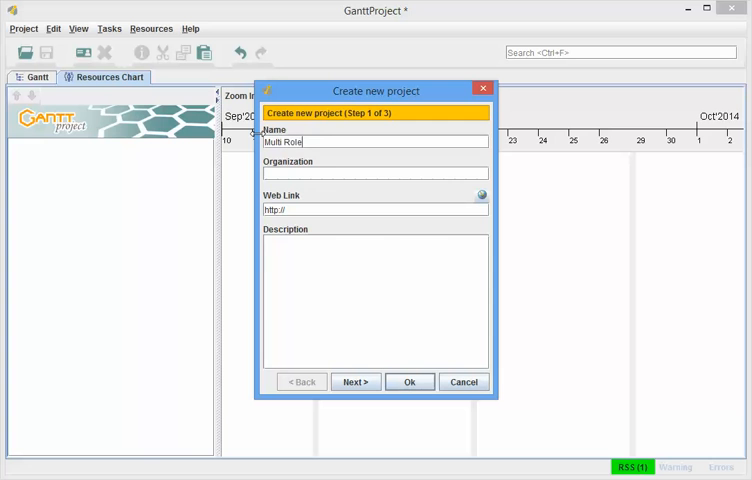
{"action": "type", "text": "s"}
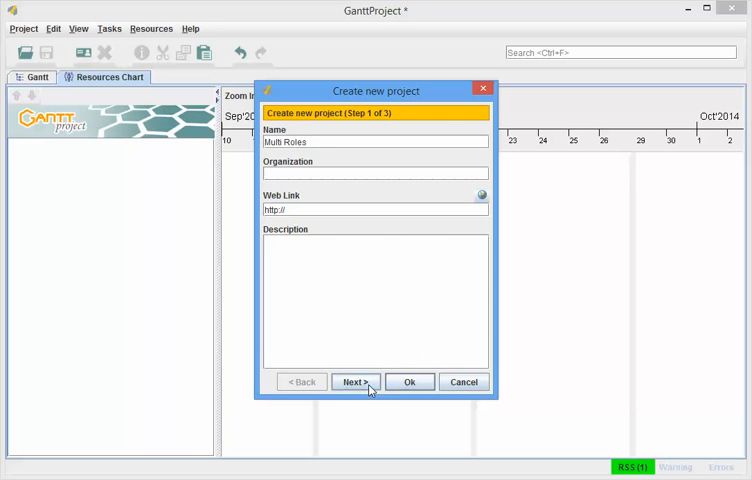
{"action": "left_click", "coordinate": [355, 381]}
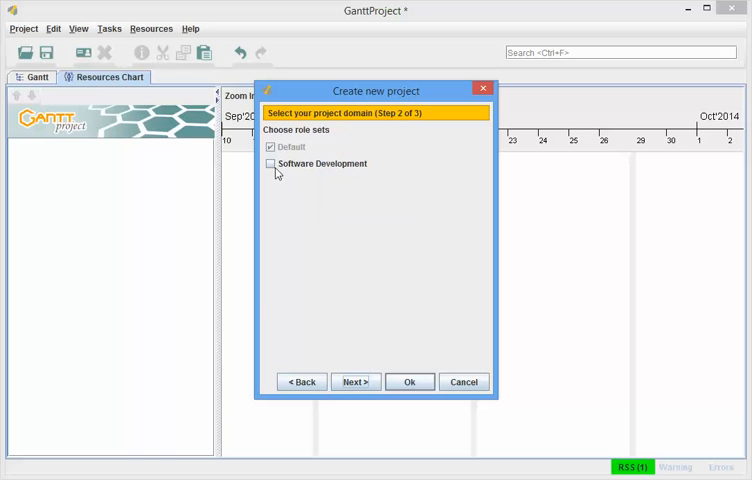
{"action": "mouse_move", "coordinate": [280, 296]}
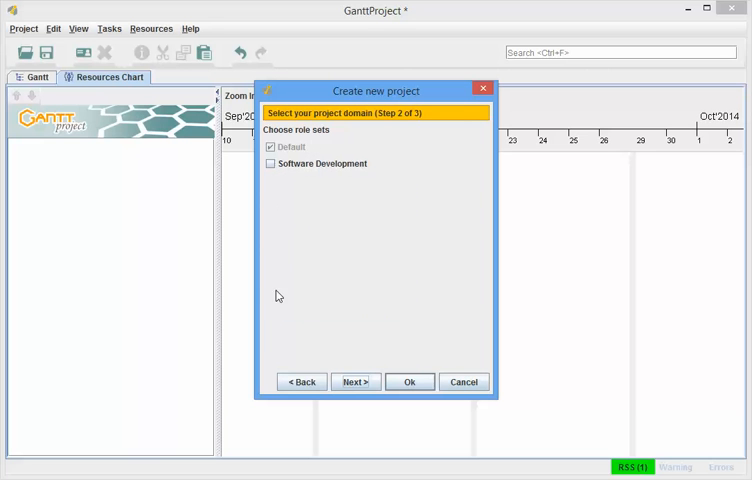
{"action": "left_click", "coordinate": [355, 381]}
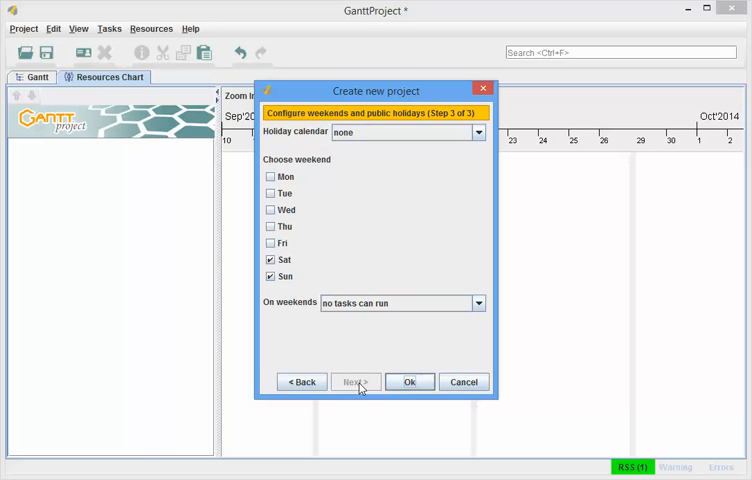
{"action": "left_click", "coordinate": [408, 381]}
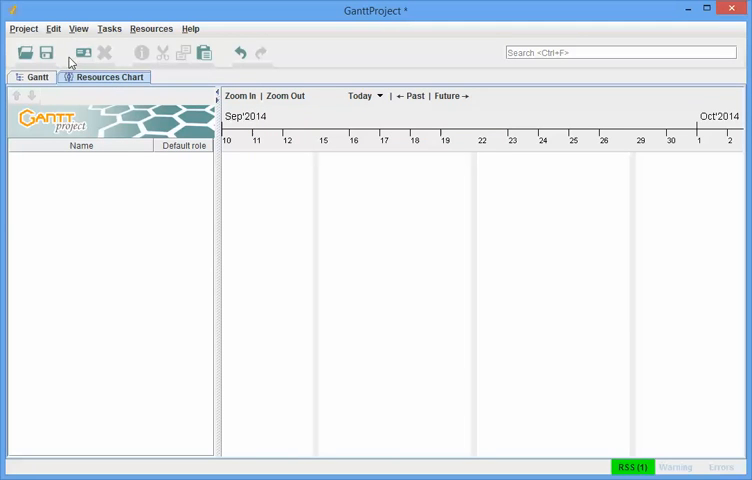
- Show the Resource roles page of the Multi Roles project settings
{"action": "left_click", "coordinate": [23, 28]}
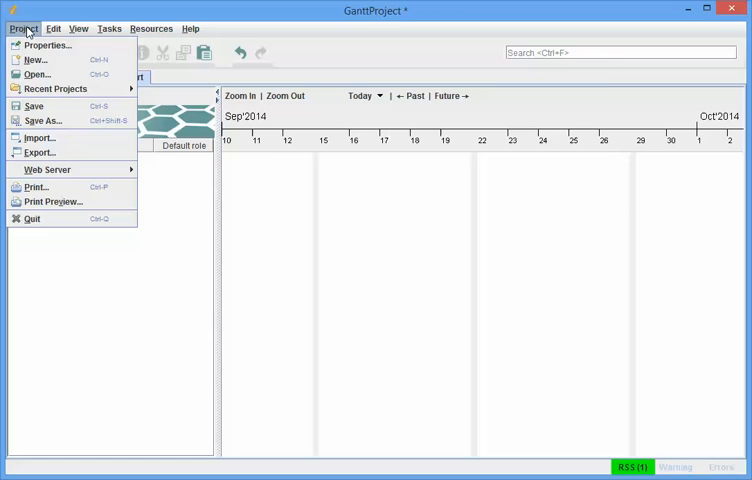
{"action": "left_click", "coordinate": [47, 44]}
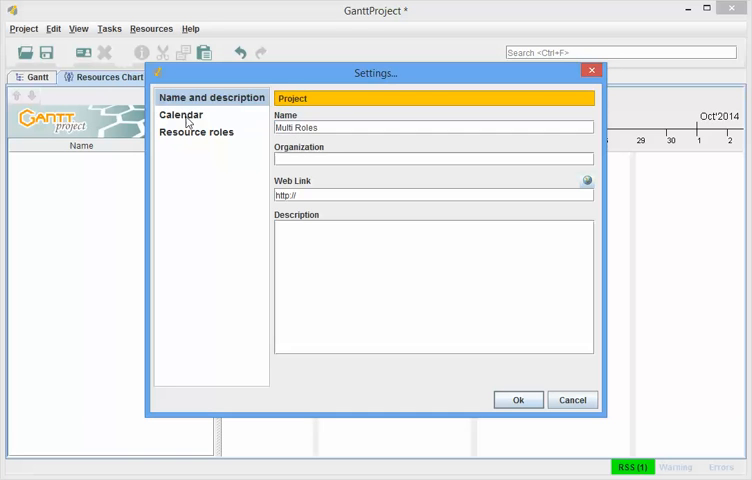
{"action": "left_click", "coordinate": [181, 114]}
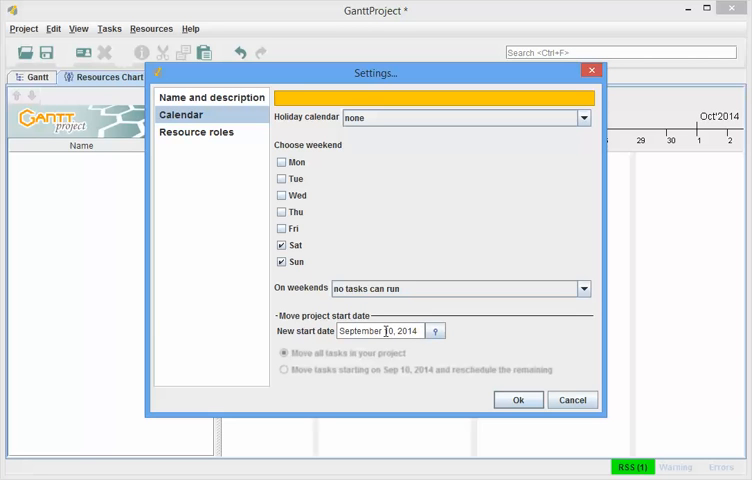
{"action": "left_click", "coordinate": [197, 132]}
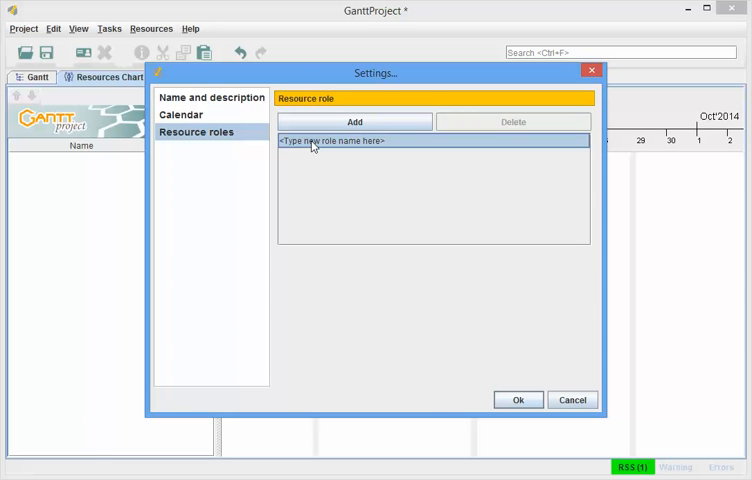
- Add the roles Team Leader and FEA Analysis to the project
{"action": "type", "text": "Te"}
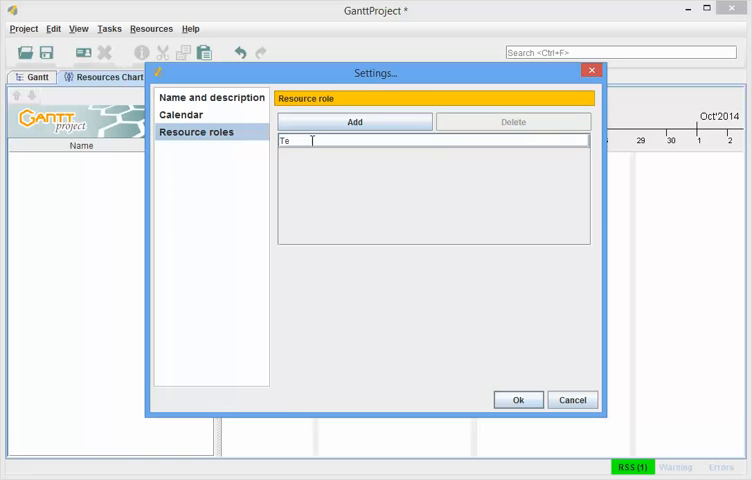
{"action": "type", "text": "am Leader"}
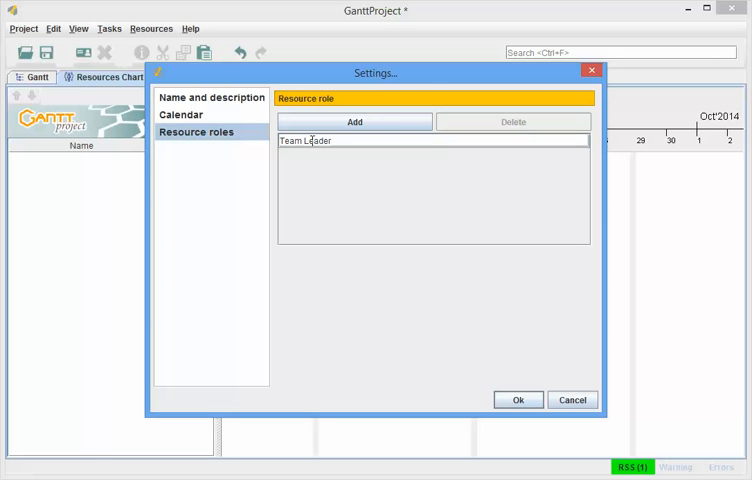
{"action": "left_click", "coordinate": [354, 121]}
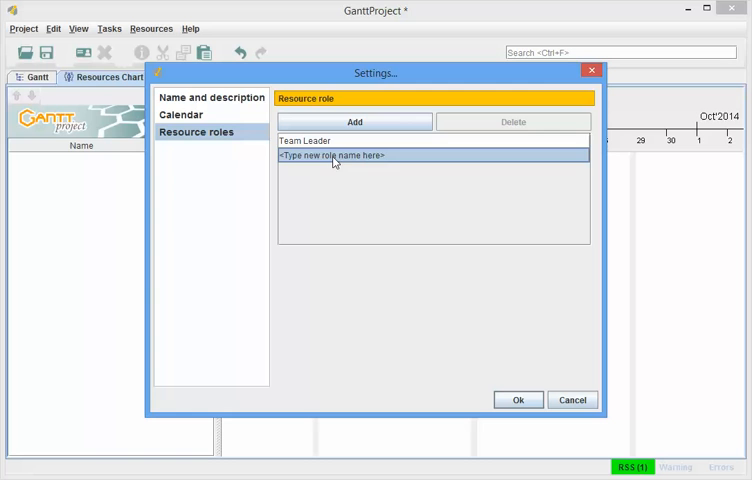
{"action": "type", "text": "FEA"}
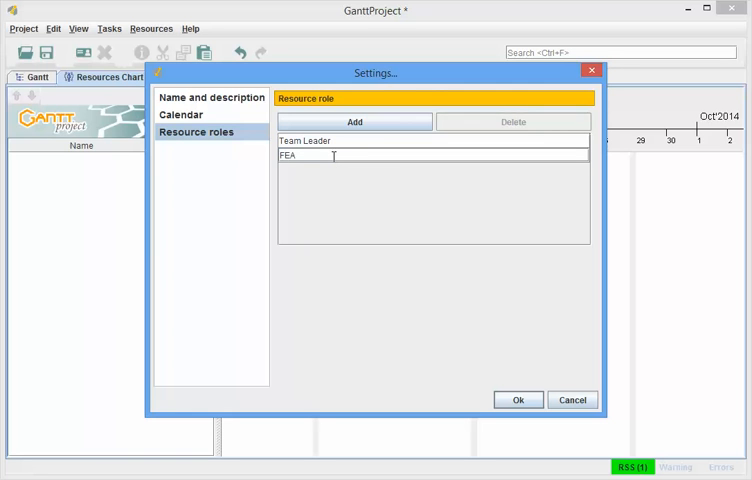
{"action": "type", "text": "A"}
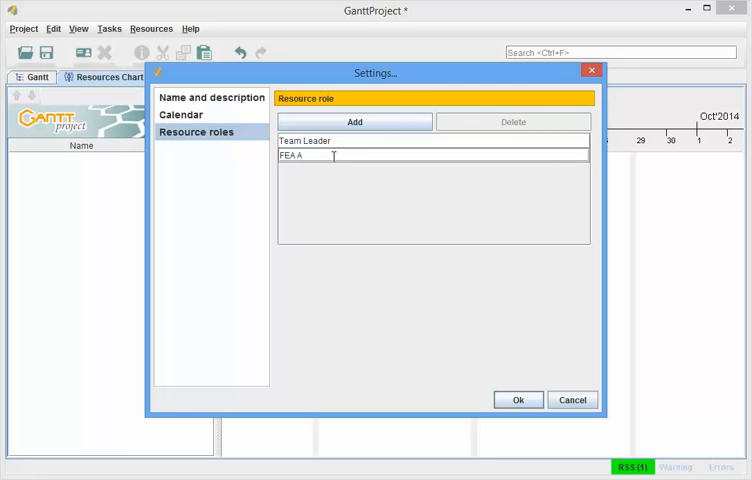
{"action": "type", "text": "nalysis"}
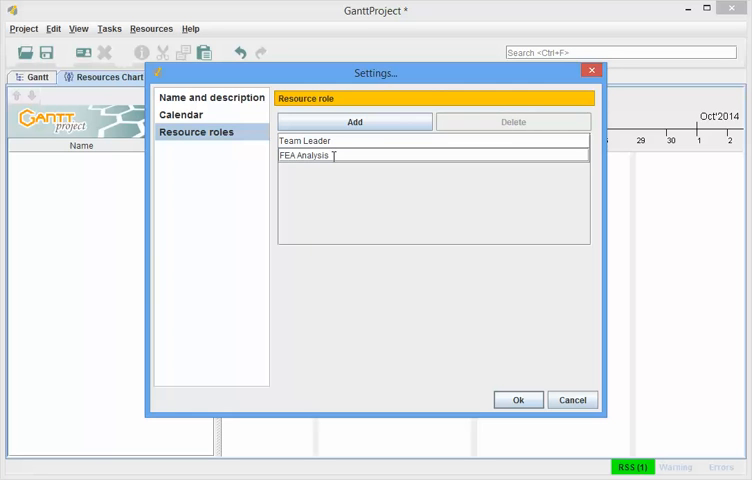
{"action": "left_click", "coordinate": [354, 122]}
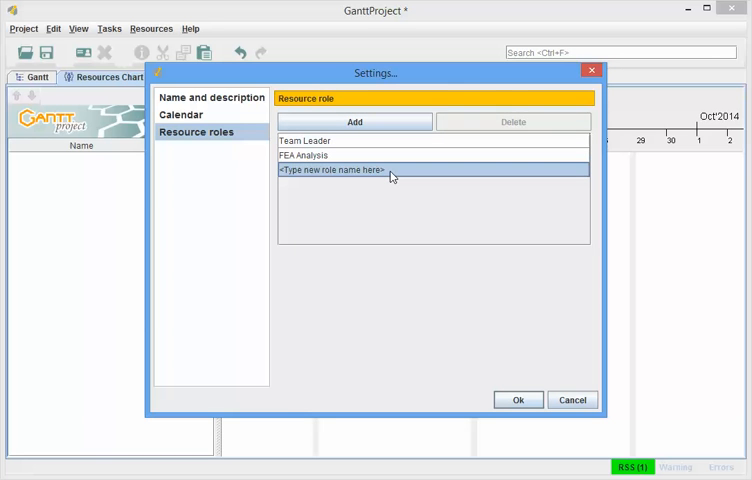
- Add the roles Report Writer and Manufacturing and confirm the settings
{"action": "type", "text": "Report Writ"}
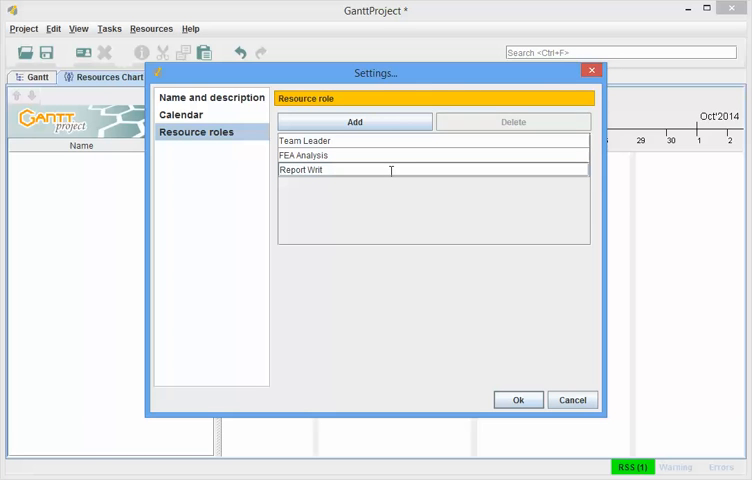
{"action": "type", "text": "er"}
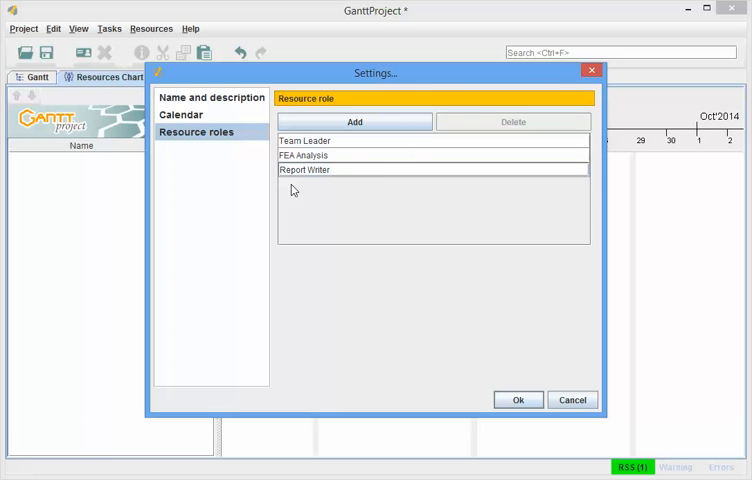
{"action": "left_click", "coordinate": [354, 121]}
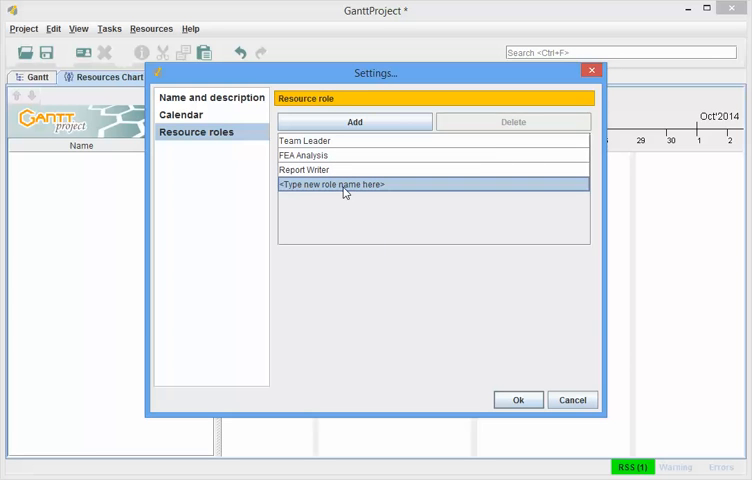
{"action": "type", "text": "Manuf"}
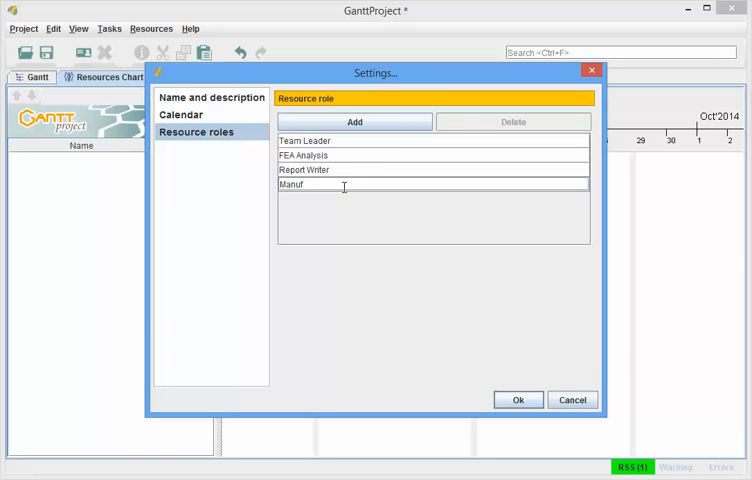
{"action": "type", "text": "acturing"}
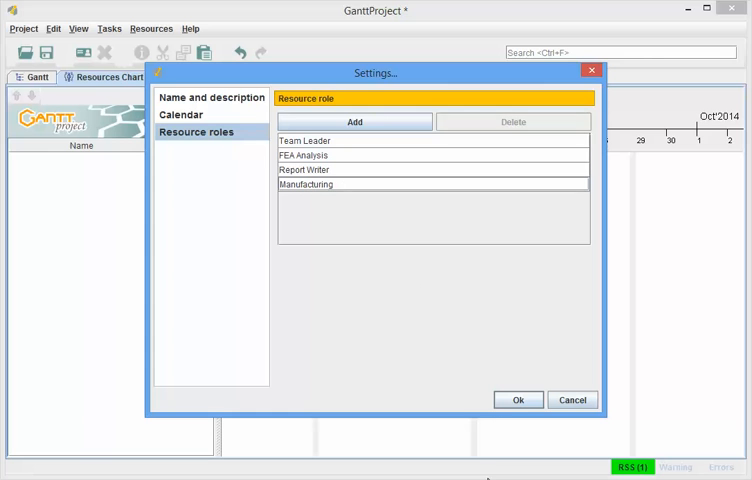
{"action": "left_click", "coordinate": [518, 399]}
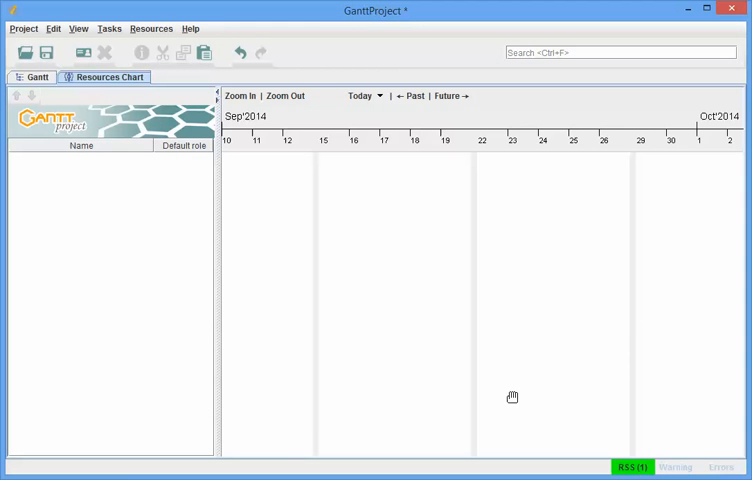
{"action": "mouse_move", "coordinate": [83, 52]}
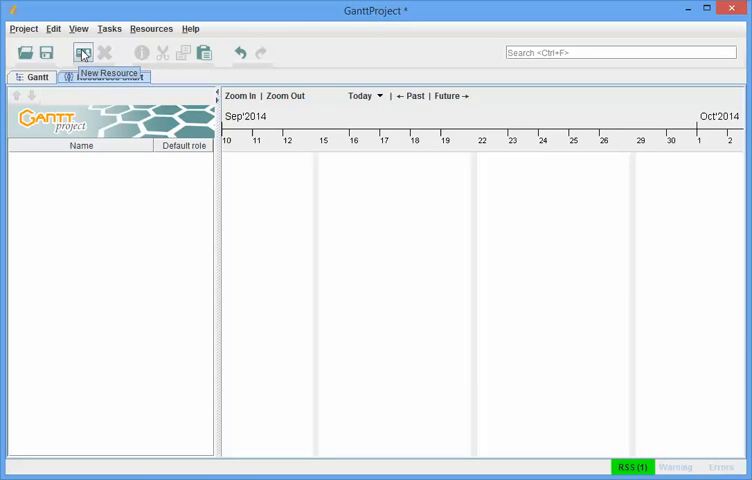
- Add resource Jonnie with default role FEA Analysis
{"action": "left_click", "coordinate": [83, 53]}
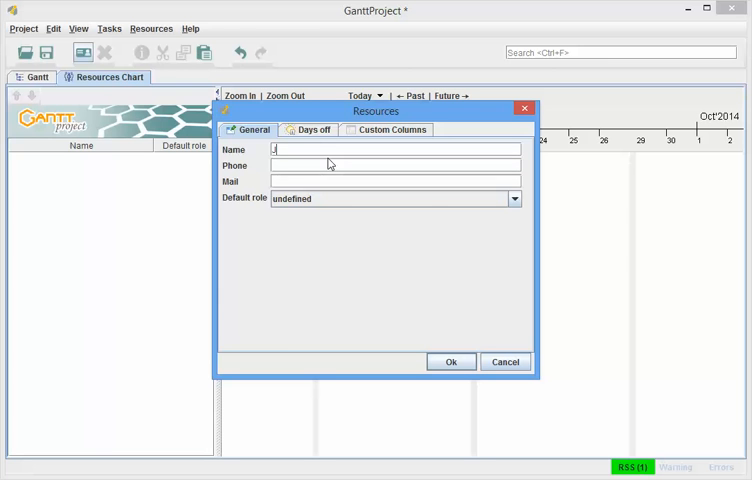
{"action": "type", "text": "Jonnie"}
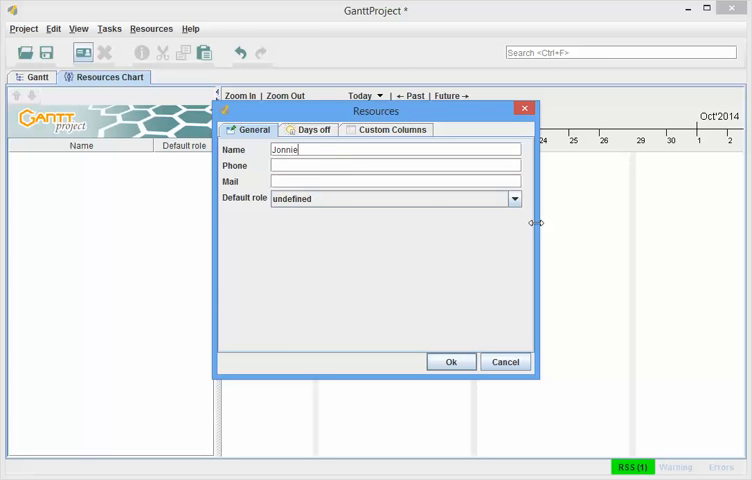
{"action": "left_click", "coordinate": [513, 198]}
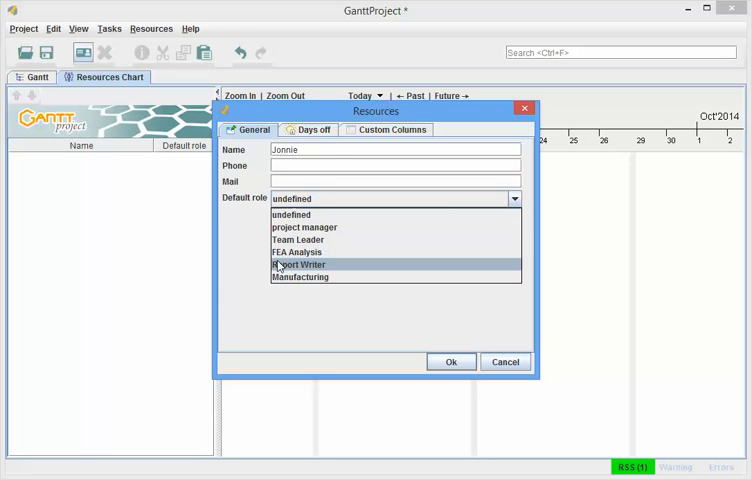
{"action": "left_click", "coordinate": [296, 252]}
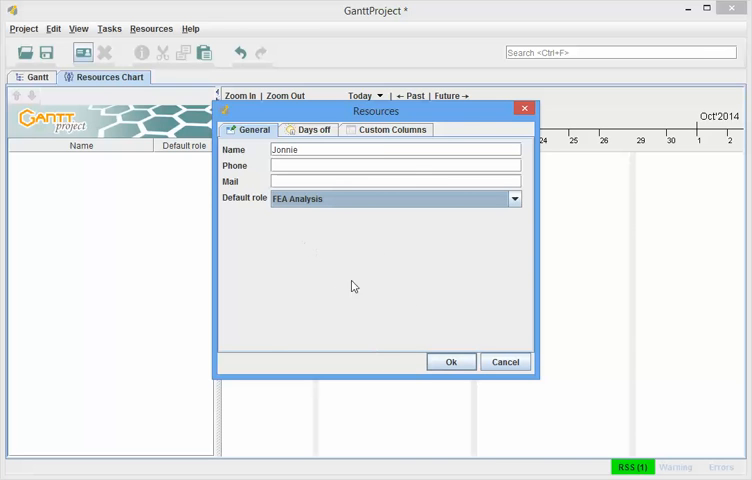
{"action": "left_click", "coordinate": [450, 361]}
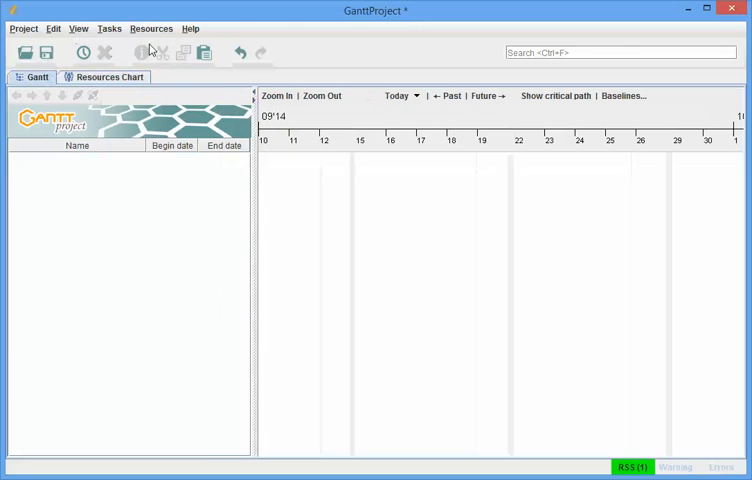
- Create task_0 and set Jonnie's assignment role on it to Report Writer
{"action": "left_click", "coordinate": [83, 52]}
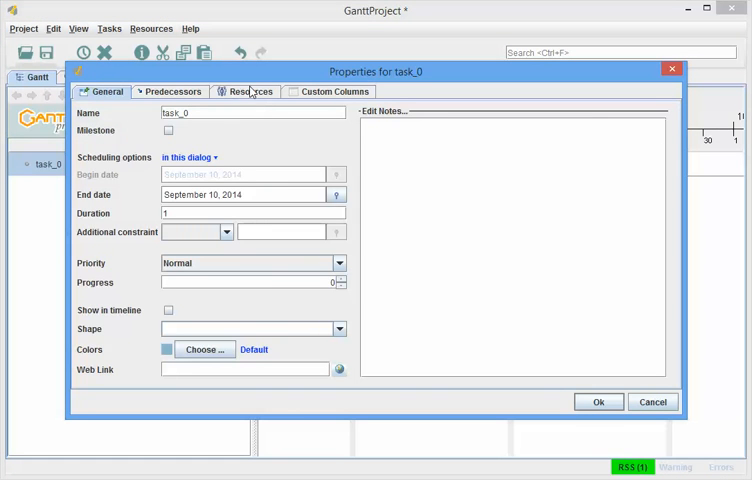
{"action": "left_click", "coordinate": [250, 92]}
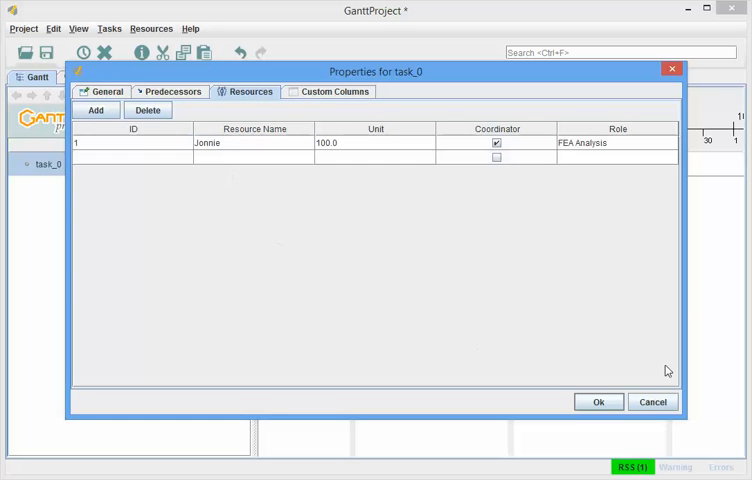
{"action": "left_click", "coordinate": [669, 142]}
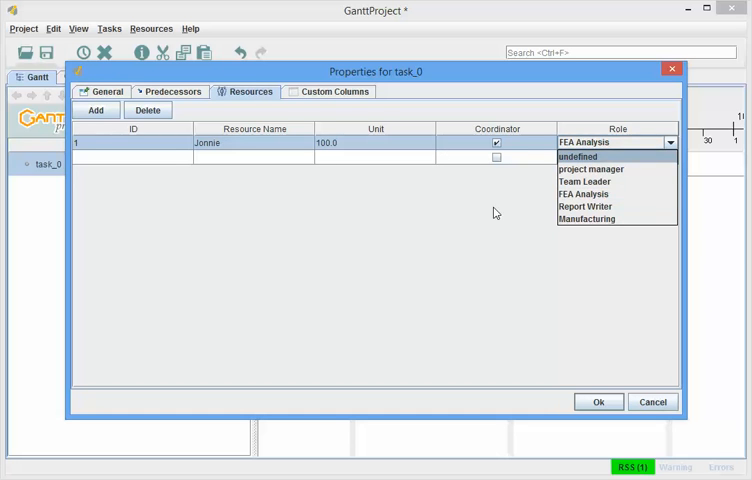
{"action": "left_click", "coordinate": [585, 206]}
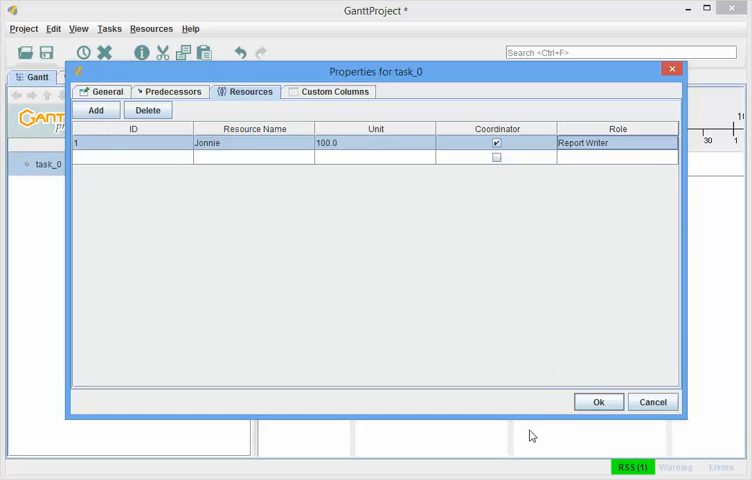
{"action": "mouse_move", "coordinate": [621, 190]}
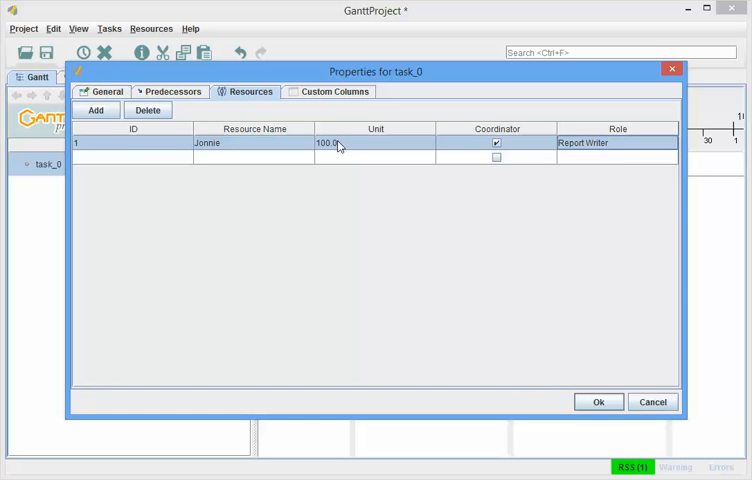
- Set the Report Writer assignment to 25.0 units and the FEA Analysis one to 50, then confirm
{"action": "left_click", "coordinate": [375, 143]}
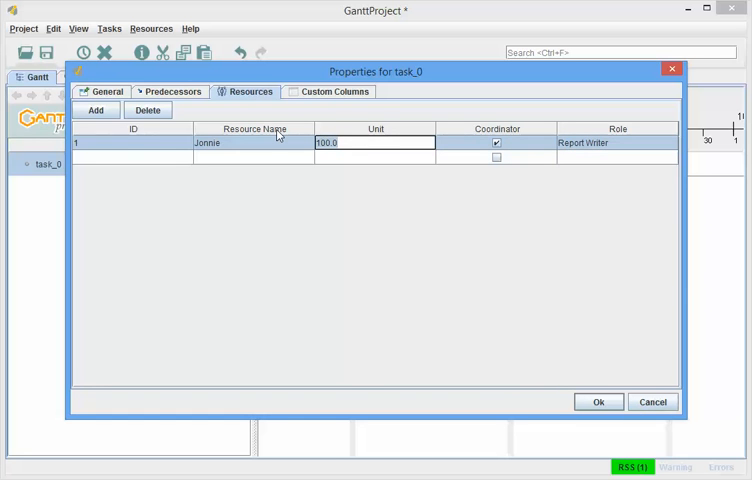
{"action": "type", "text": "25.0"}
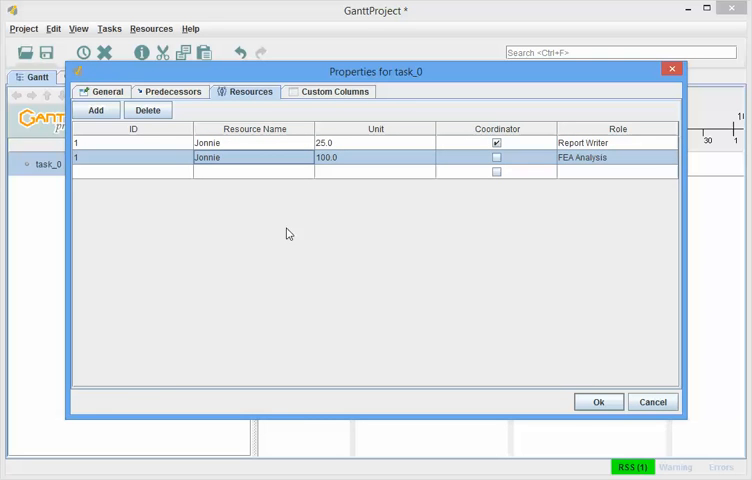
{"action": "mouse_move", "coordinate": [348, 168]}
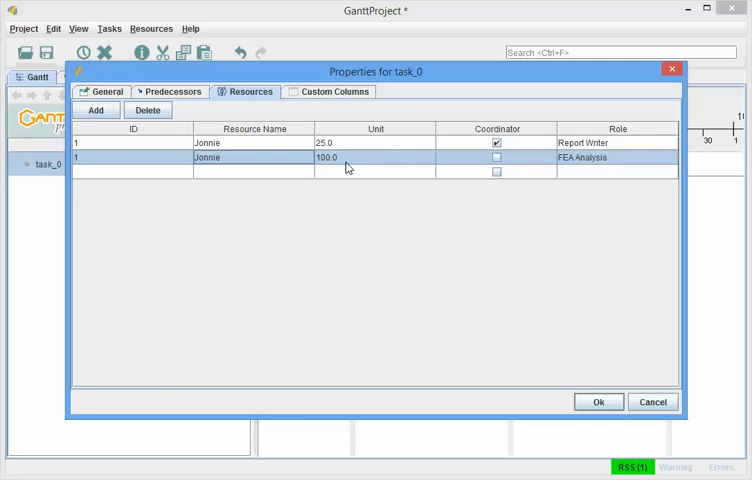
{"action": "left_click", "coordinate": [375, 157]}
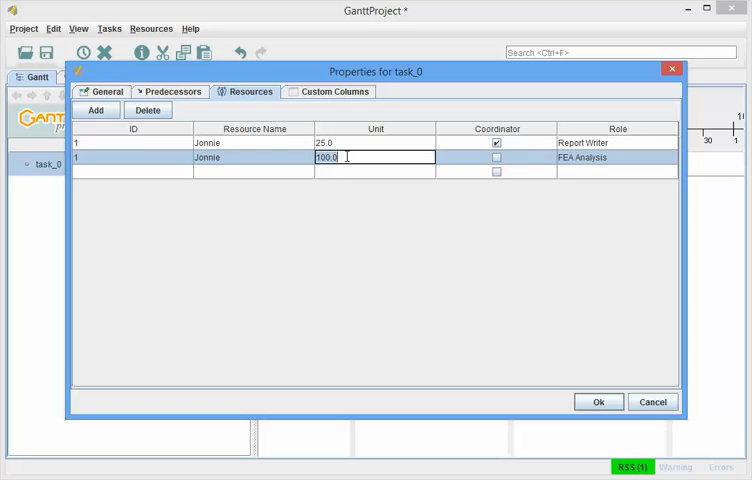
{"action": "type", "text": "50"}
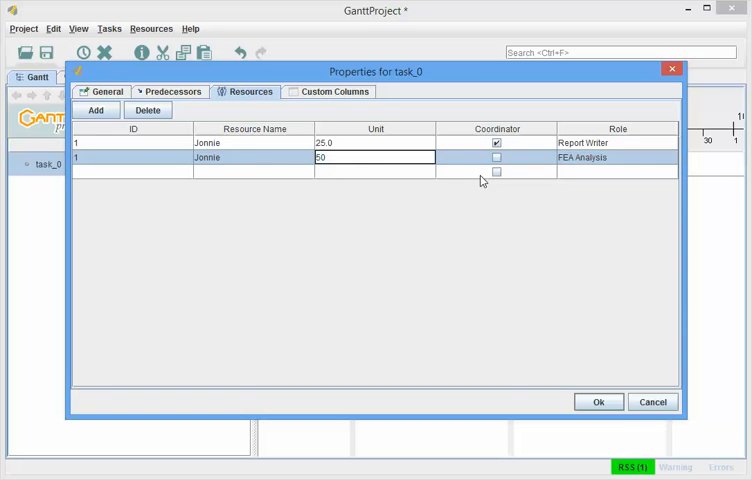
{"action": "mouse_move", "coordinate": [592, 166]}
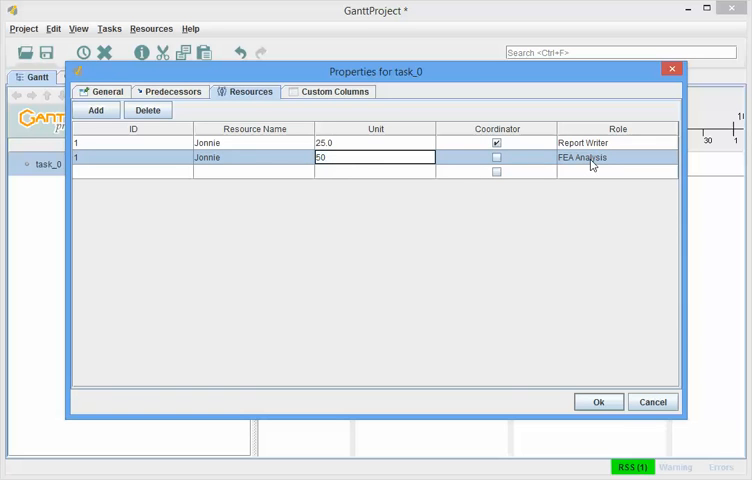
{"action": "left_click", "coordinate": [598, 402]}
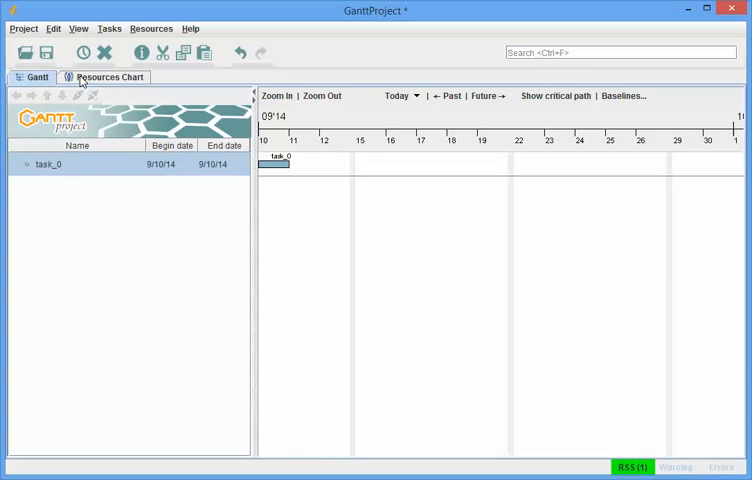
- Show Jonnie's task_0 workload in the Resources Chart
{"action": "left_click", "coordinate": [104, 76]}
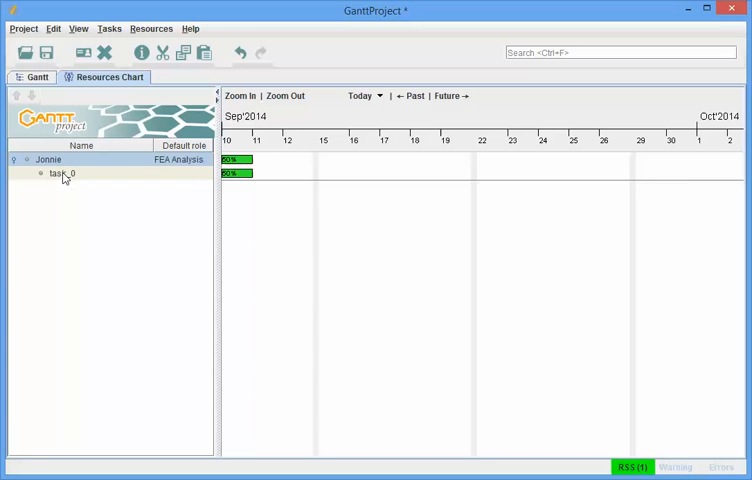
{"action": "mouse_move", "coordinate": [126, 176]}
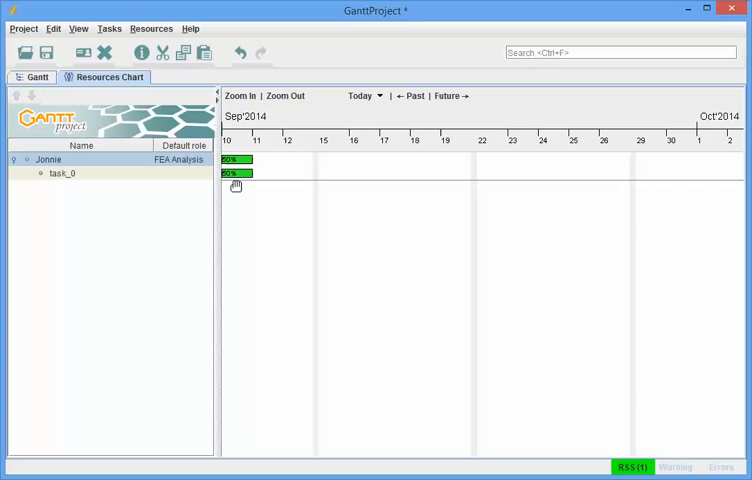
{"action": "mouse_move", "coordinate": [390, 418]}
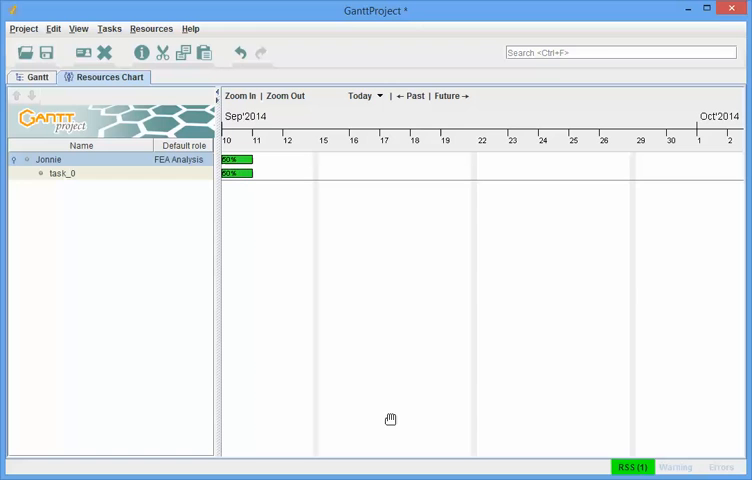
{"action": "mouse_move", "coordinate": [234, 300]}
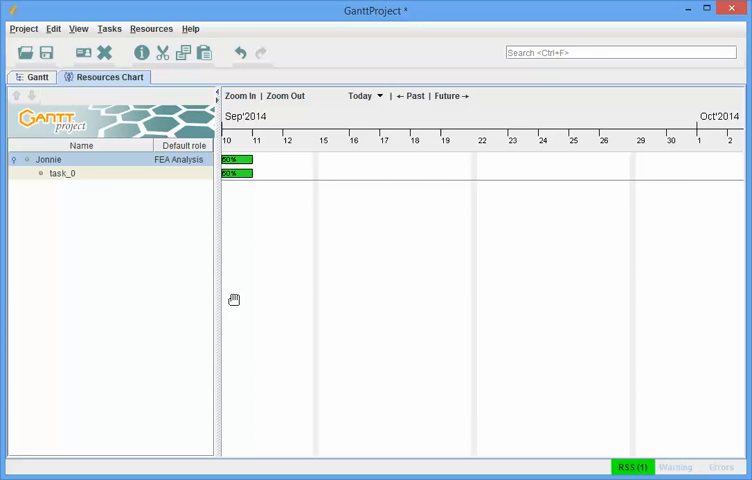
{"action": "left_click", "coordinate": [205, 159]}
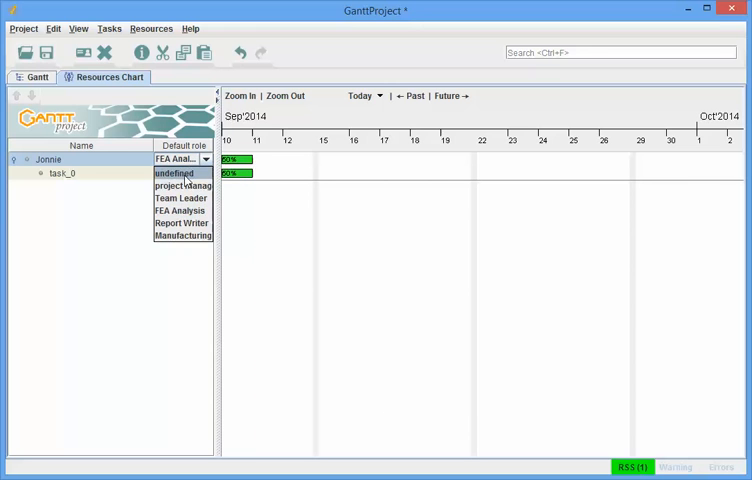
{"action": "left_click", "coordinate": [181, 185]}
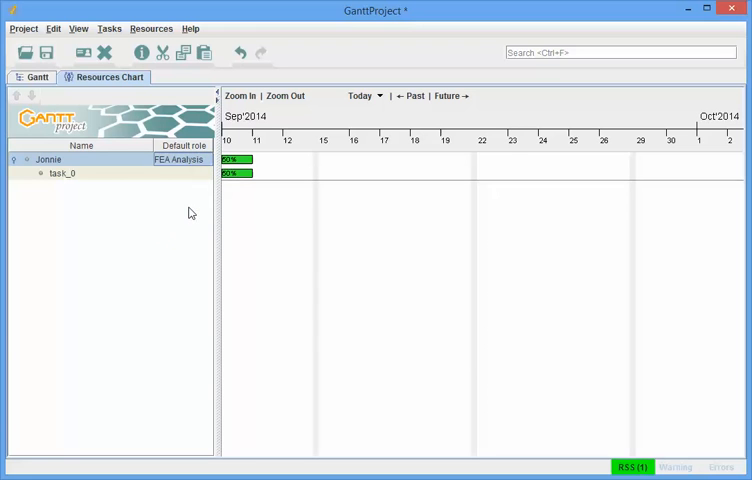
{"action": "mouse_move", "coordinate": [137, 243]}
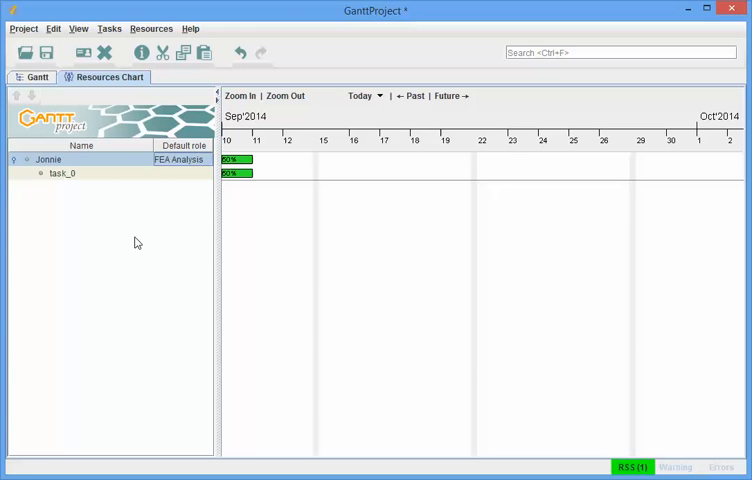
{"action": "mouse_move", "coordinate": [88, 208]}
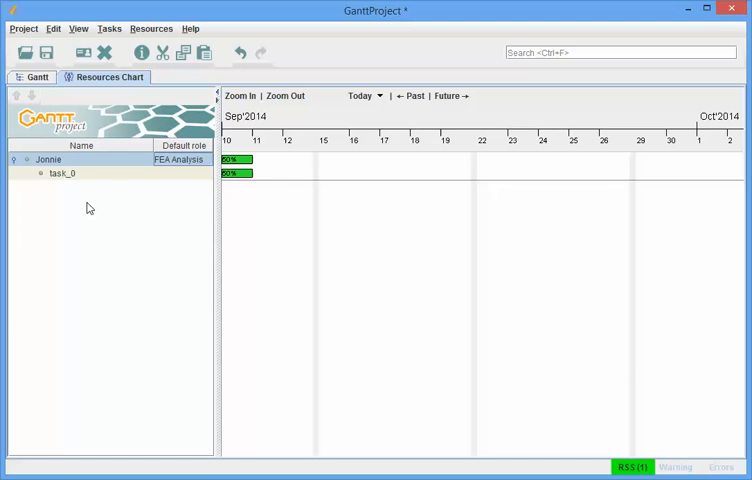
{"action": "mouse_move", "coordinate": [612, 111]}
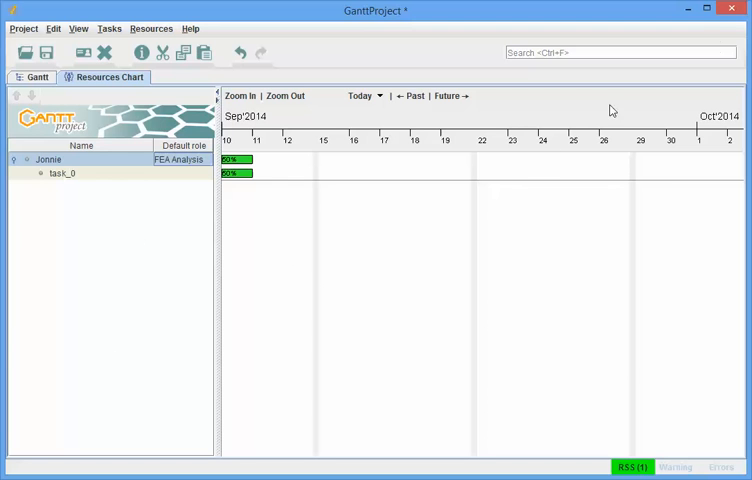